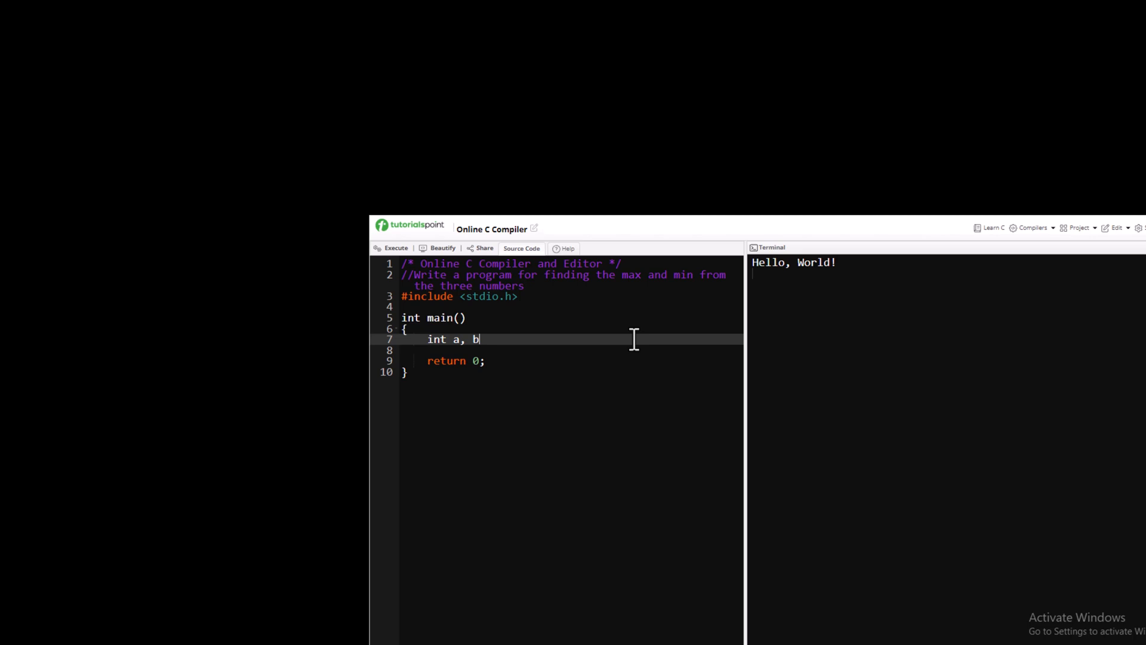
Declare ints a, b, c, min, max and add printf/scanf lines reading a, b and c
type(", c;")
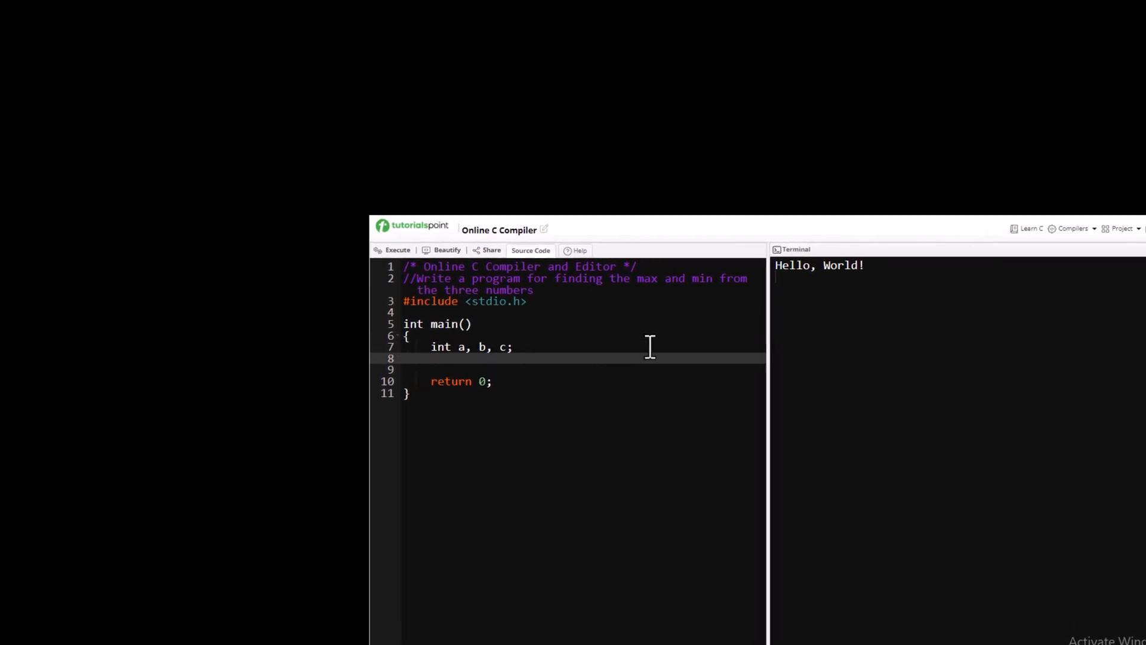
type("int min, max;")
type("print")
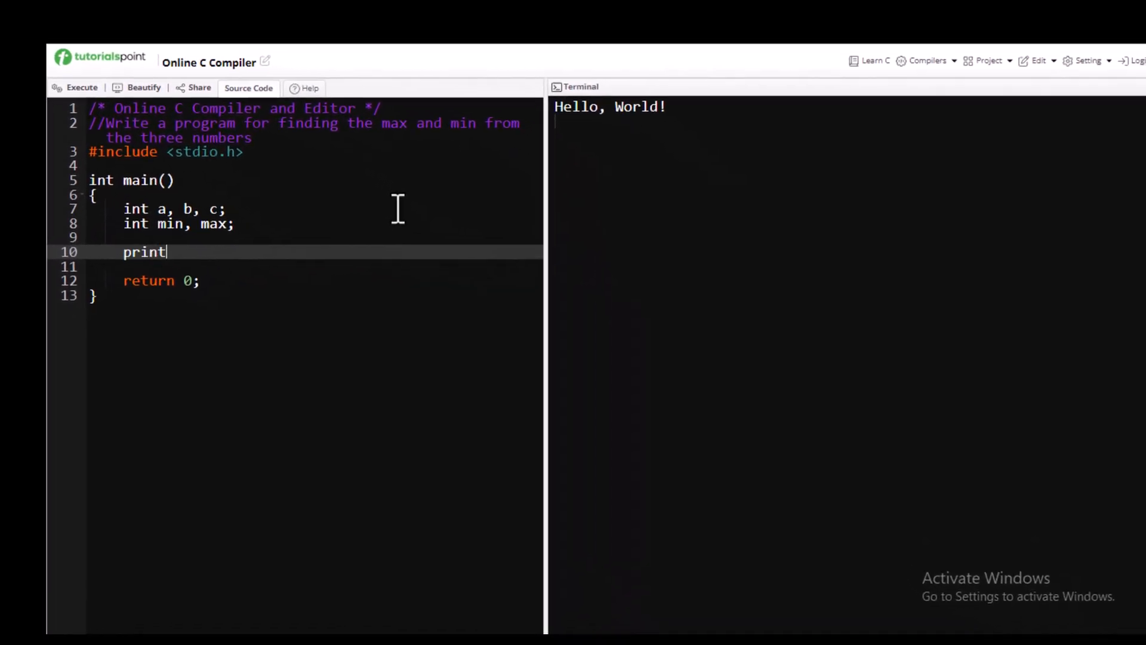
type("f(\"En\"")
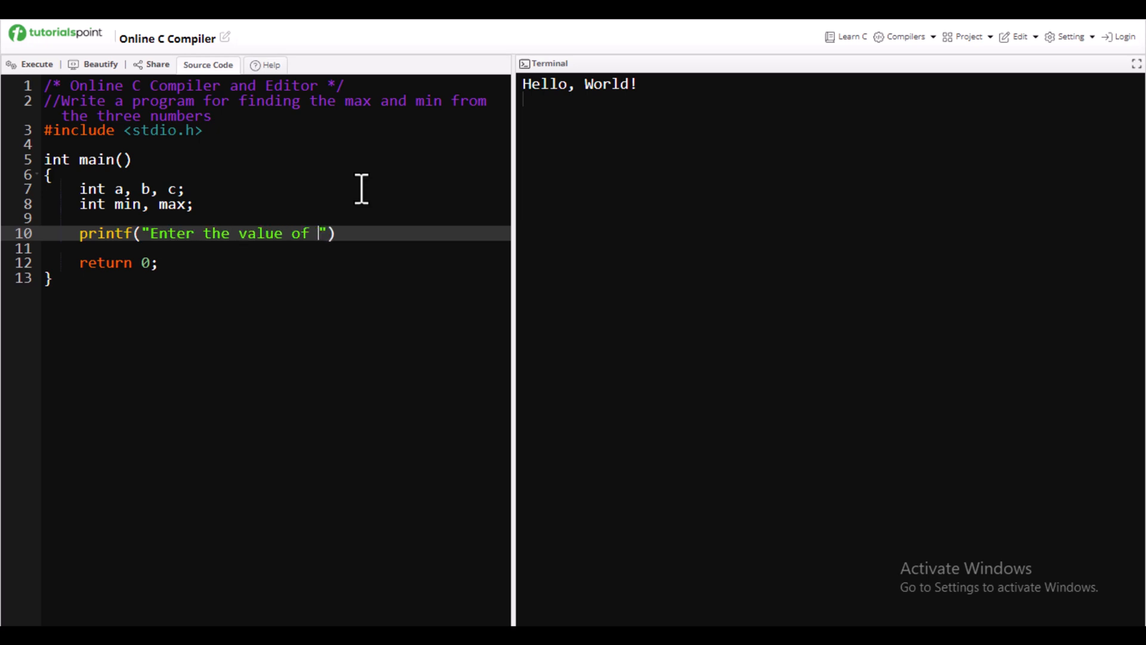
type("a =")
type("scanf(\"")
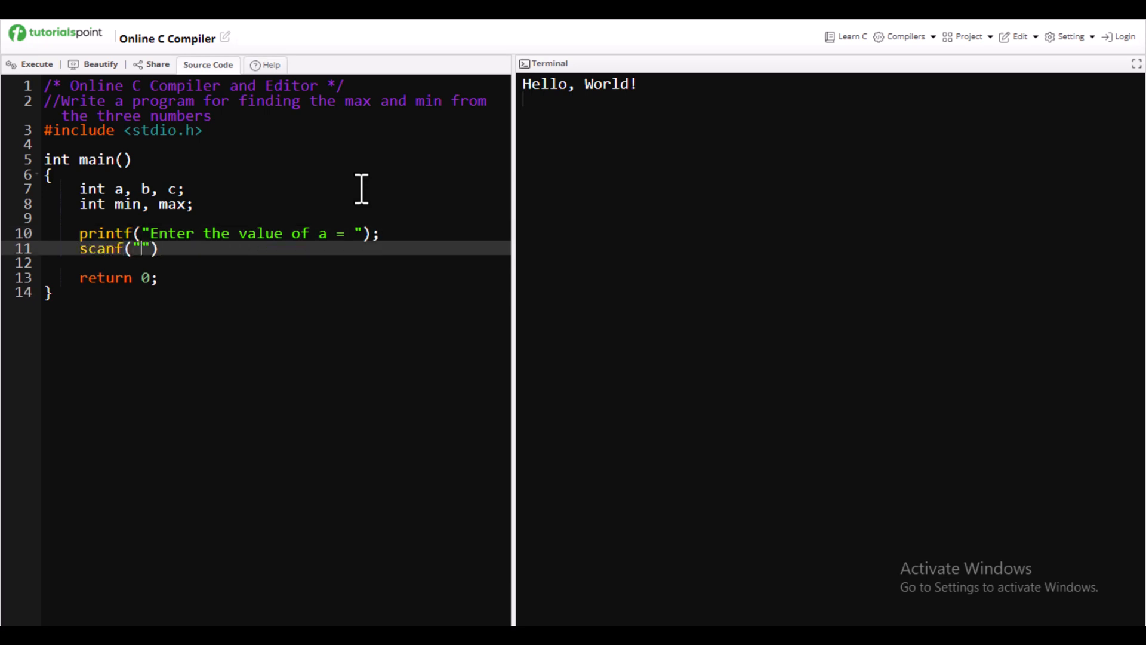
type("%d\",")
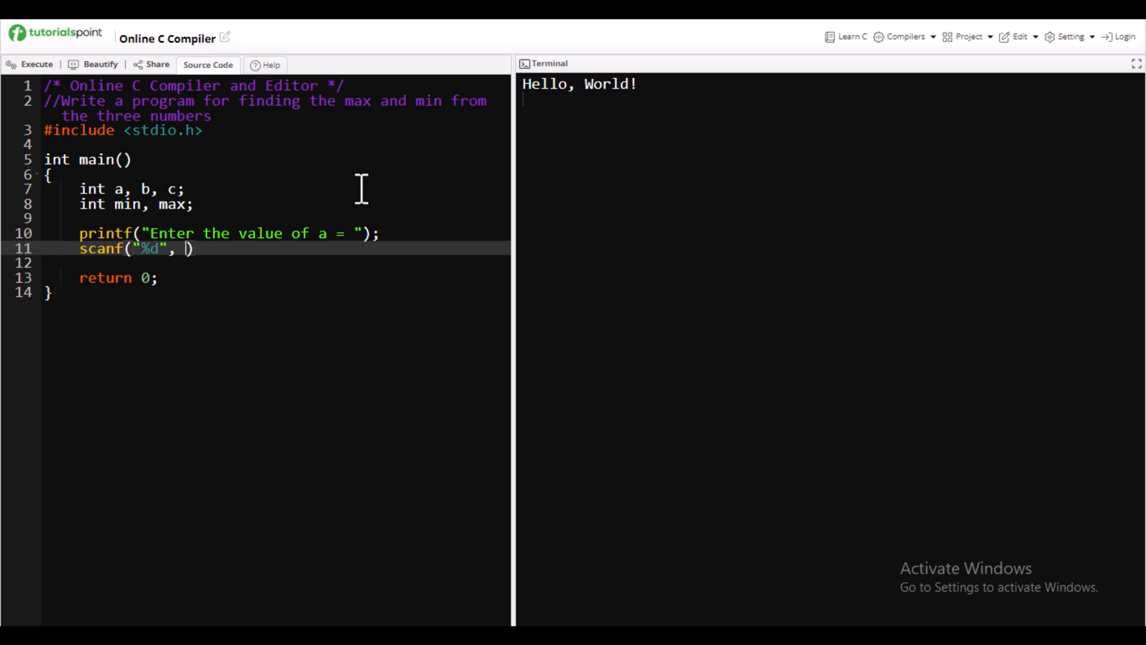
type("&a")
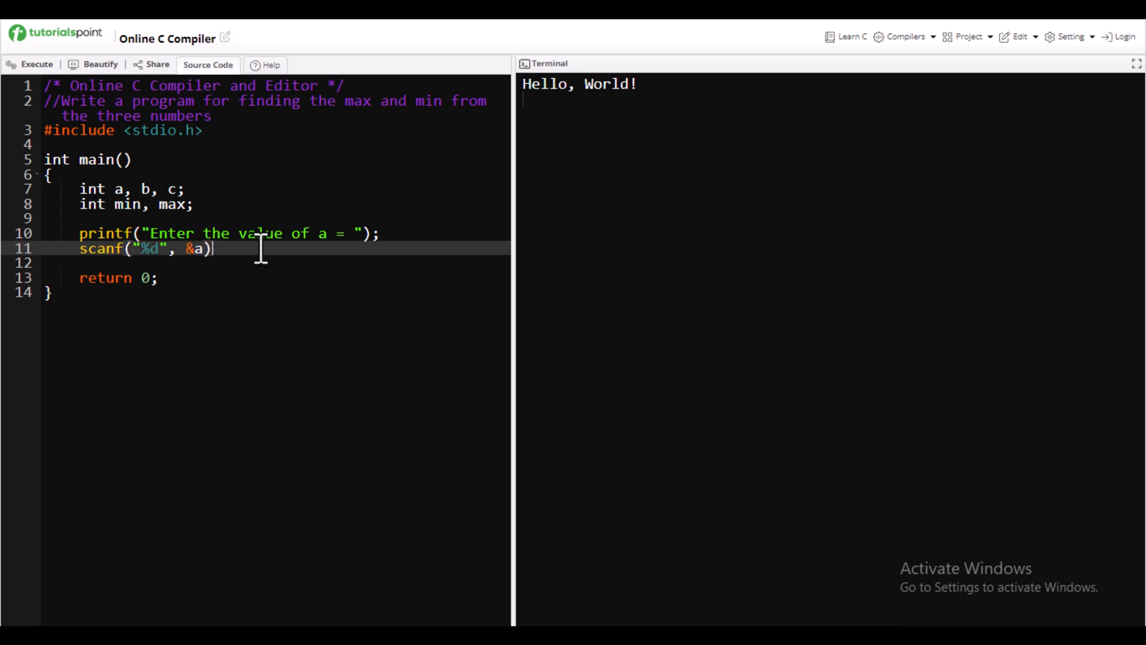
type(";")
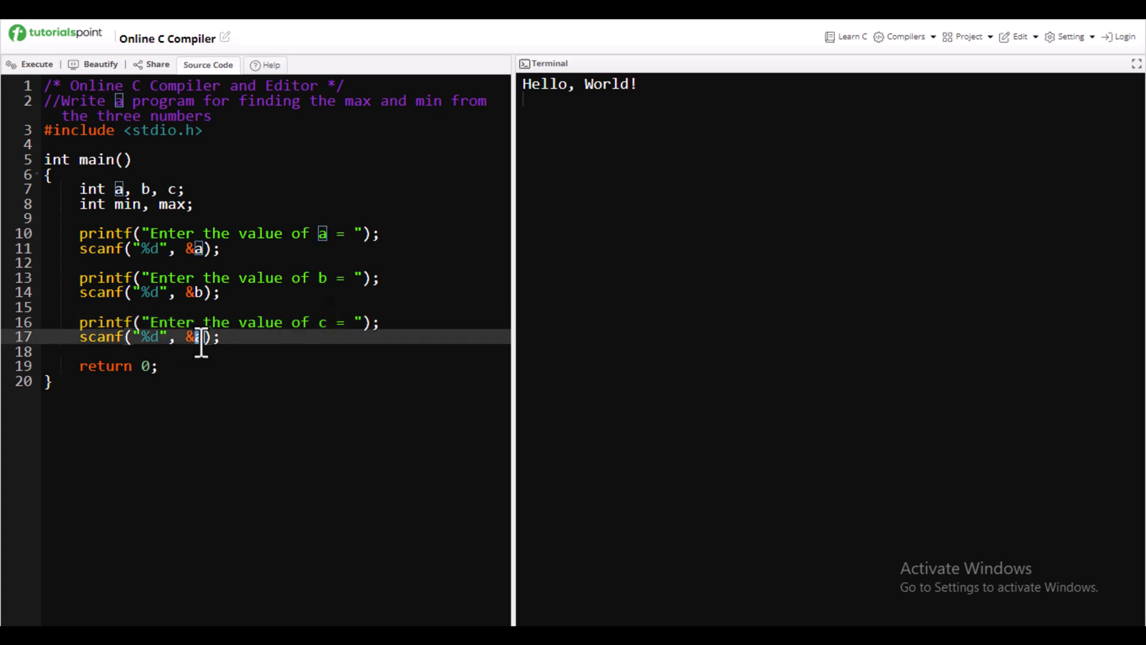
Write min = a; with if(min>b) and if(min>c) blocks assigning the smaller value
key("Enter")
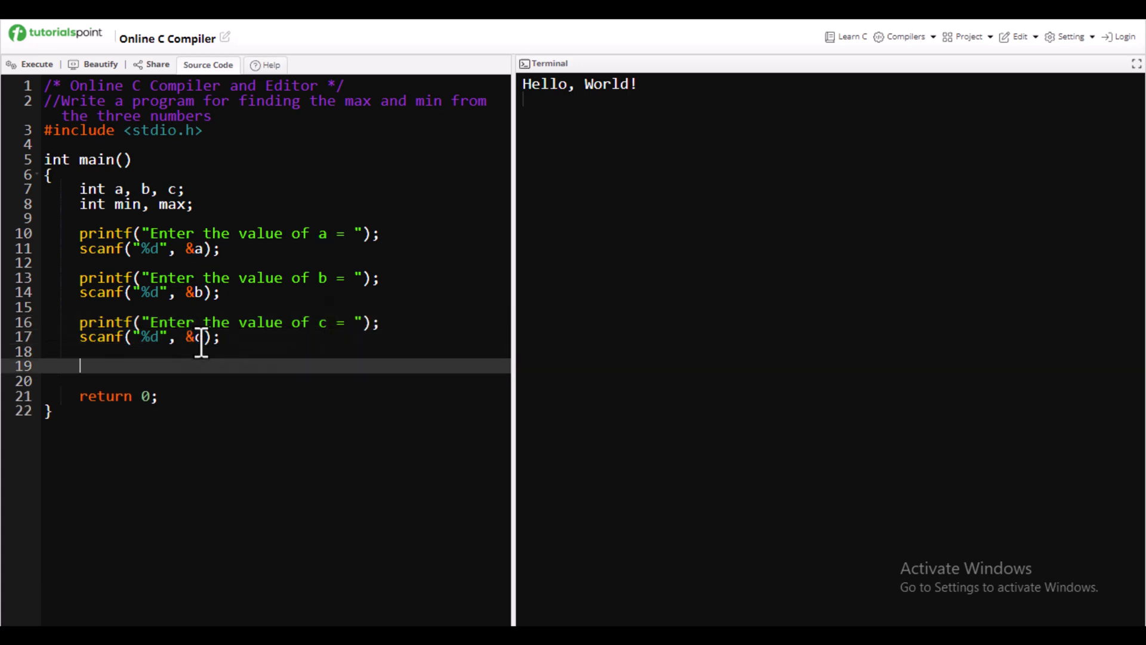
type("min = a;")
type("if(min")
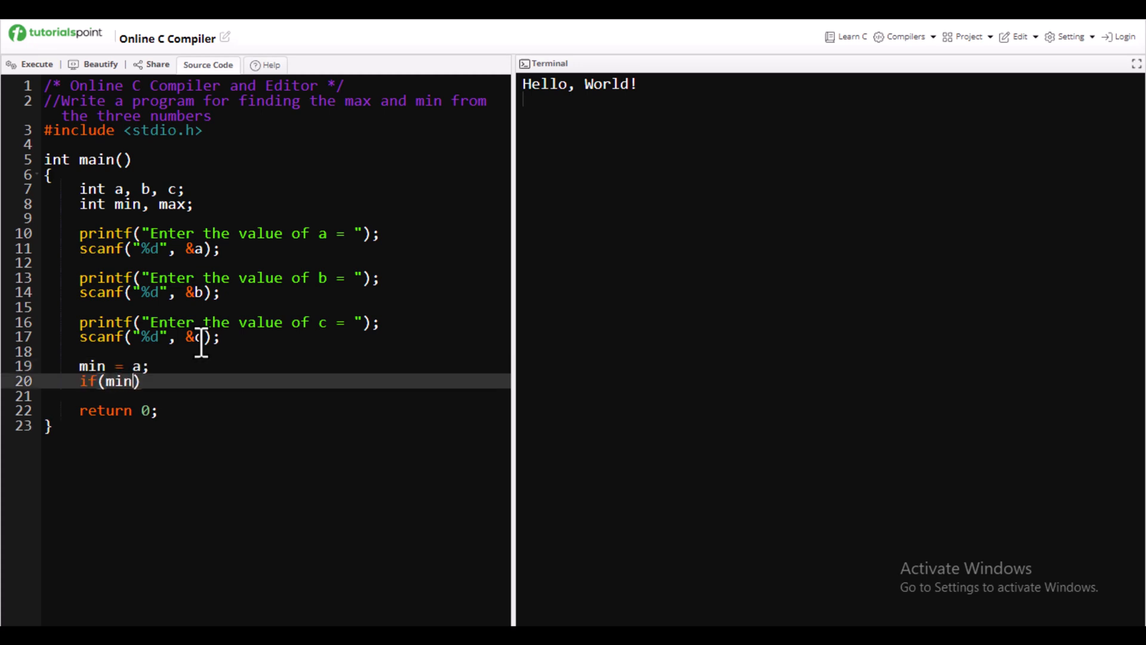
type(">a")
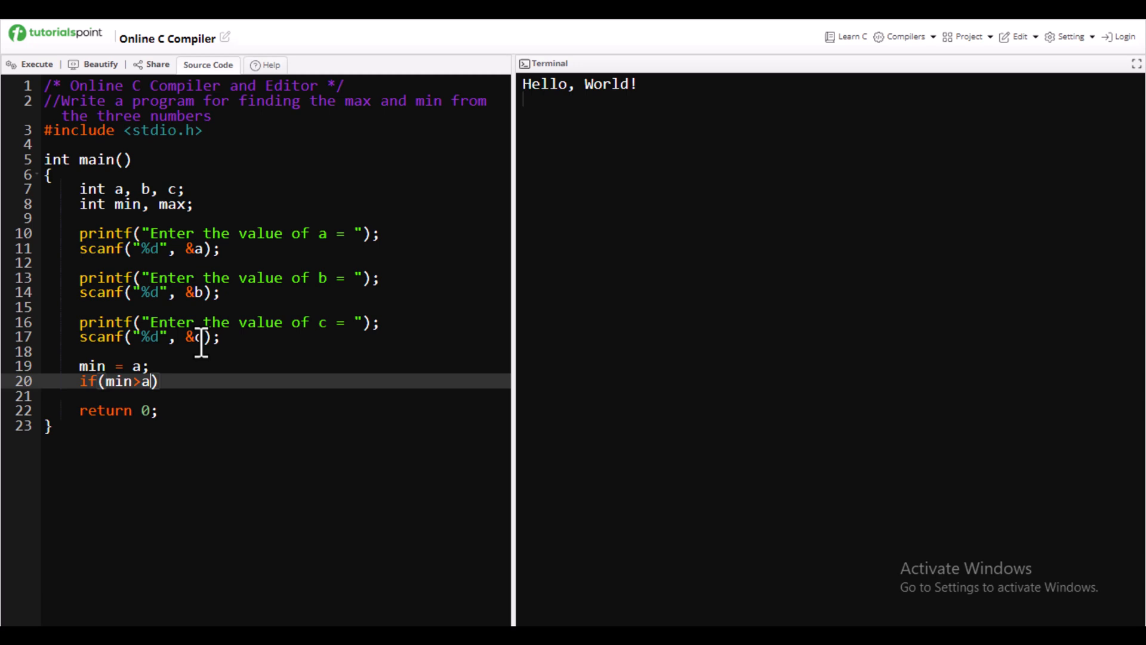
type("b")
left_click(276, 395)
type("min")
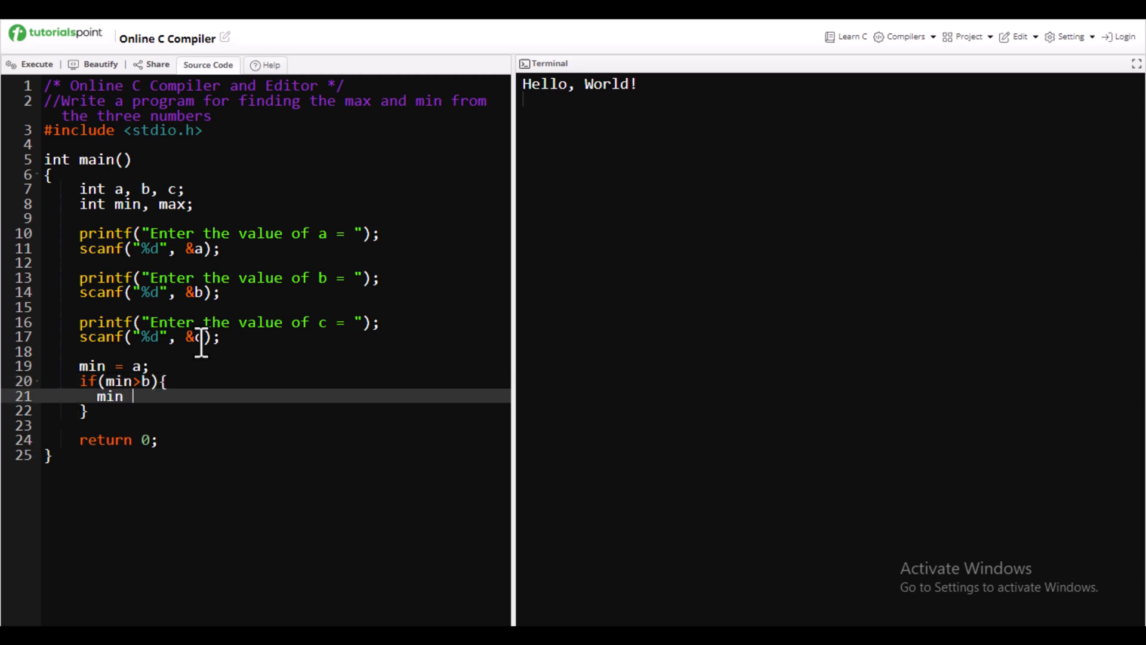
type("= b;")
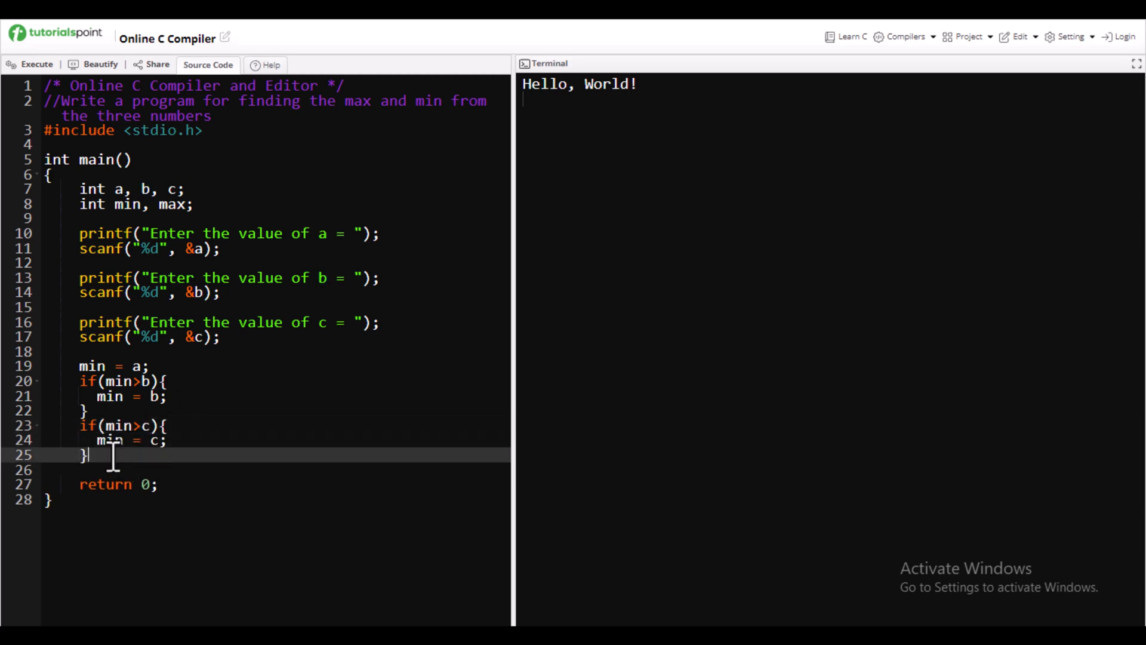
key("Enter")
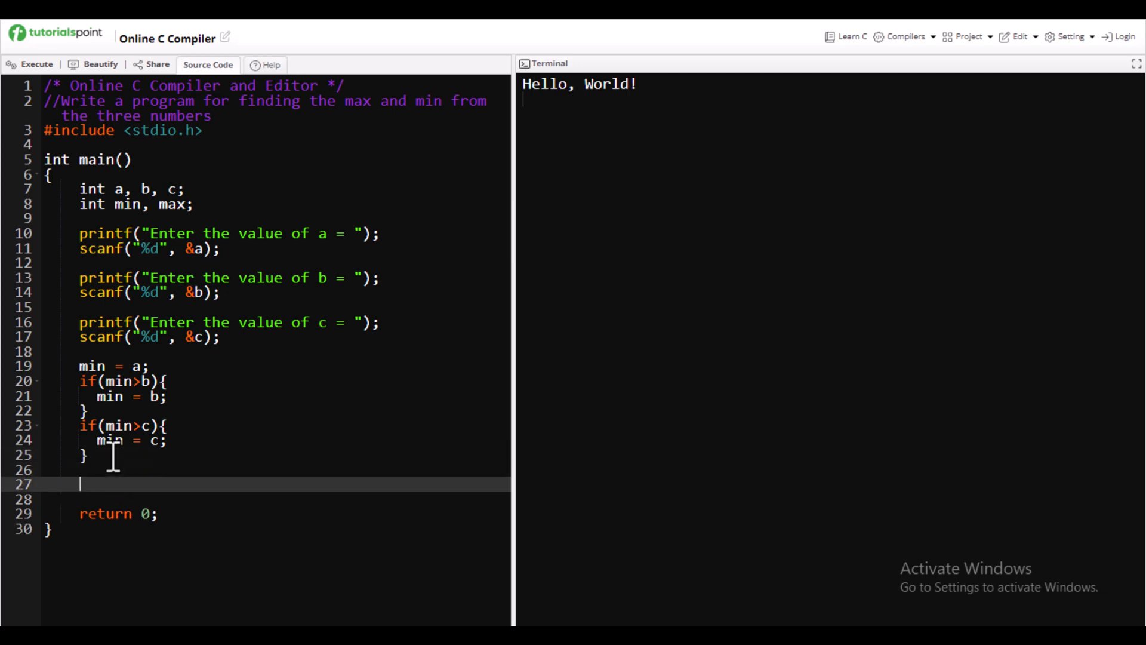
Duplicate the min block as a max block using <, and add printf("Min Value is %d", ...)
left_click_drag(79, 366, 86, 454)
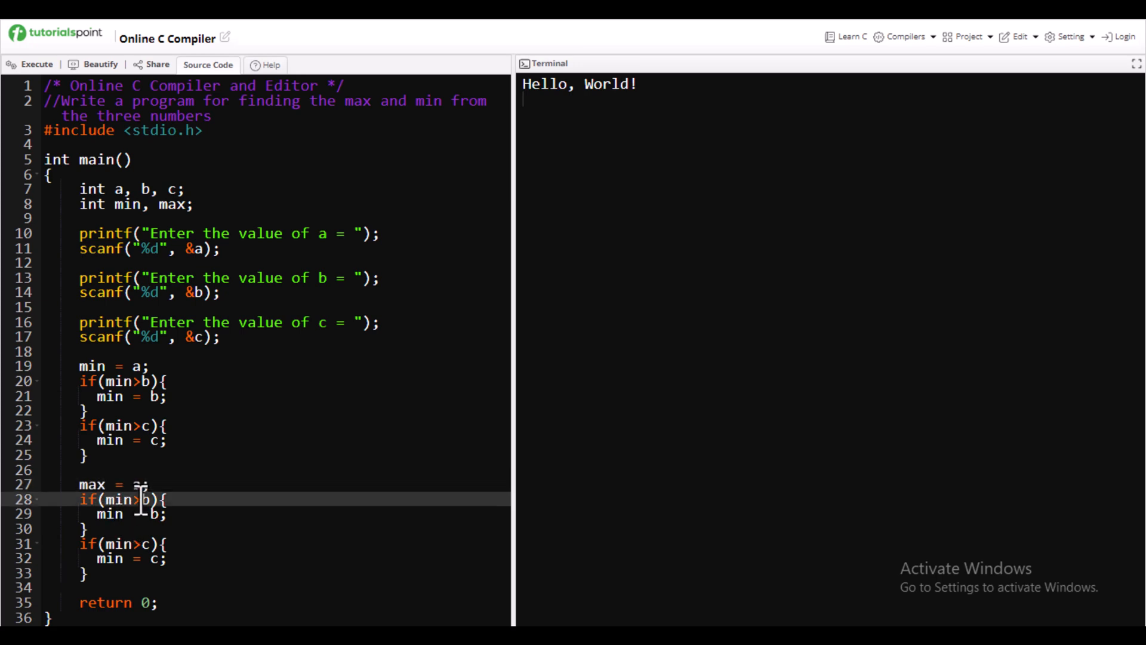
type("<")
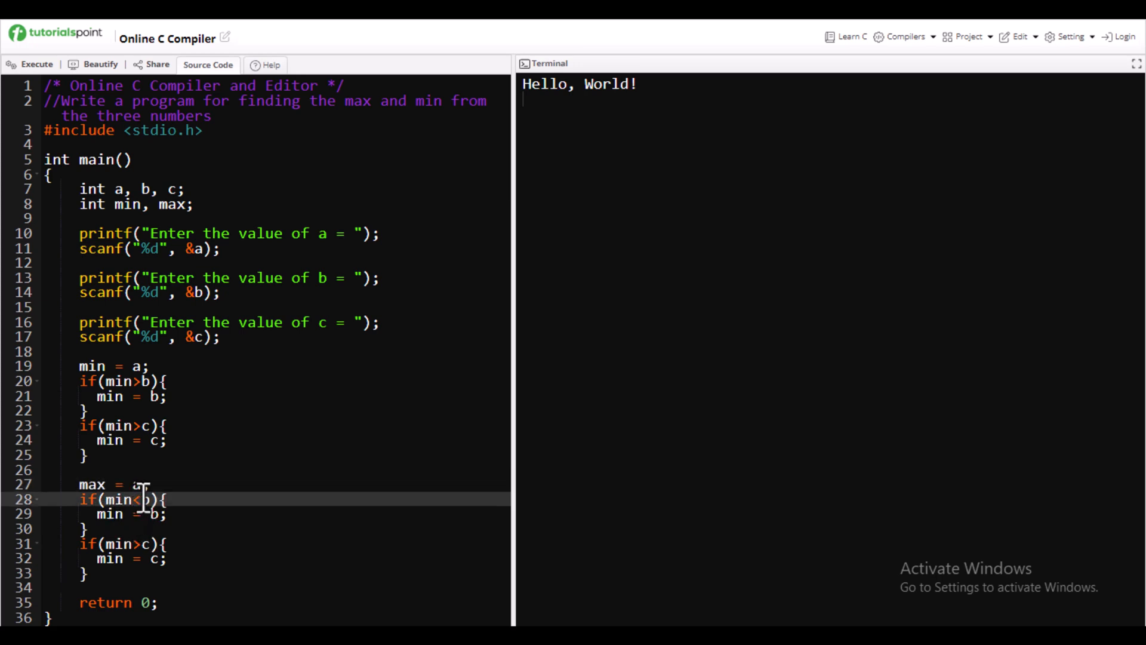
type("max")
left_click(273, 543)
type("ax<")
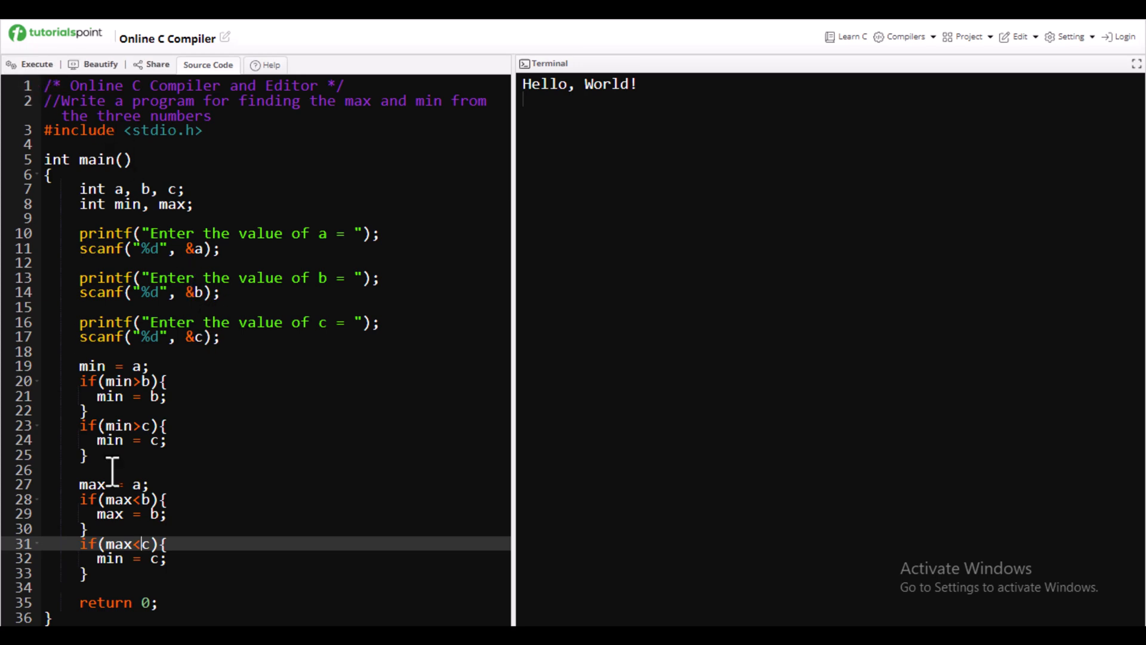
type("printf(\"Min Value\")")
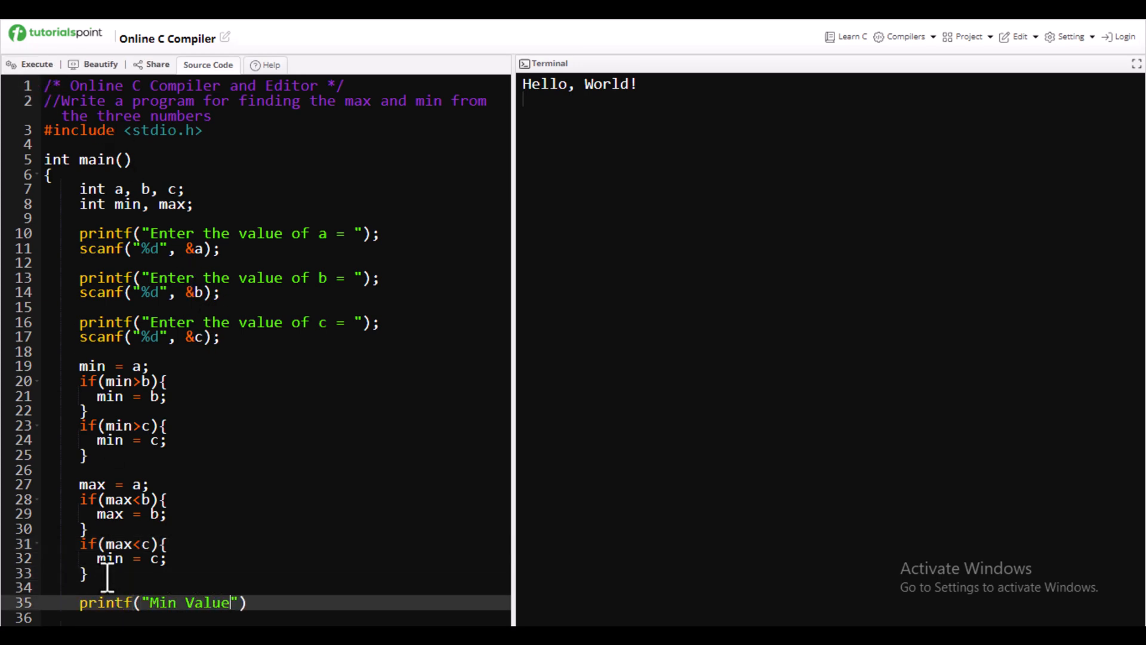
type("is %d\", min")
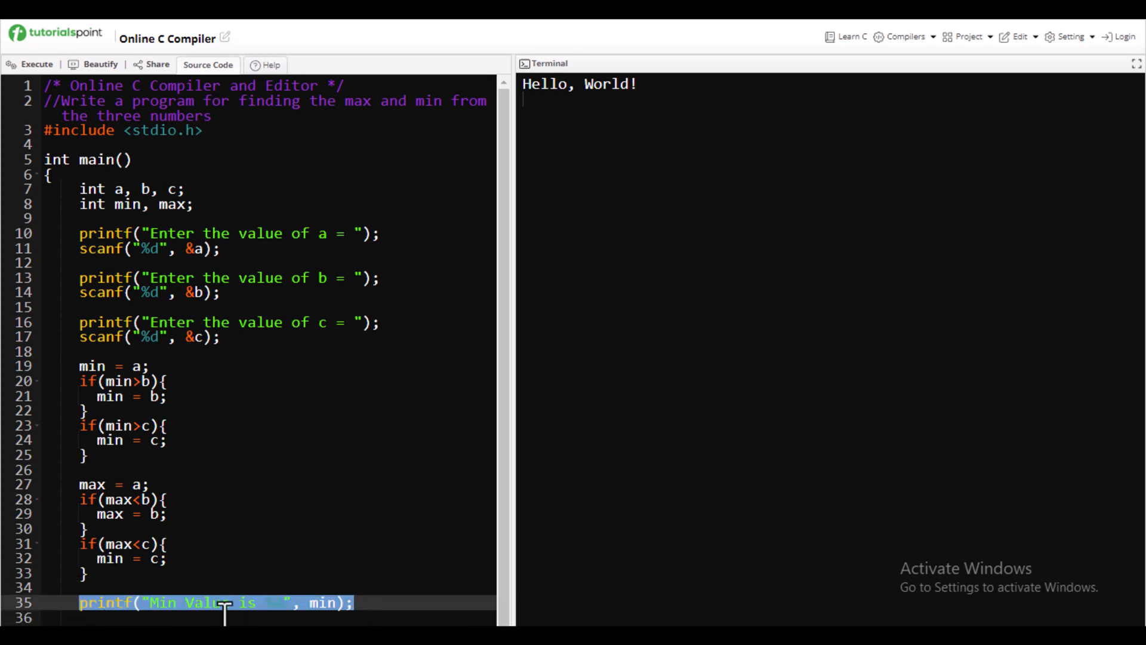
Add the Max Value printf, run with inputs 9, 3, 6, add \n to the min printf, and rerun
type("printf(\"Max Value is %d\", min);")
left_click(831, 99)
type("3")
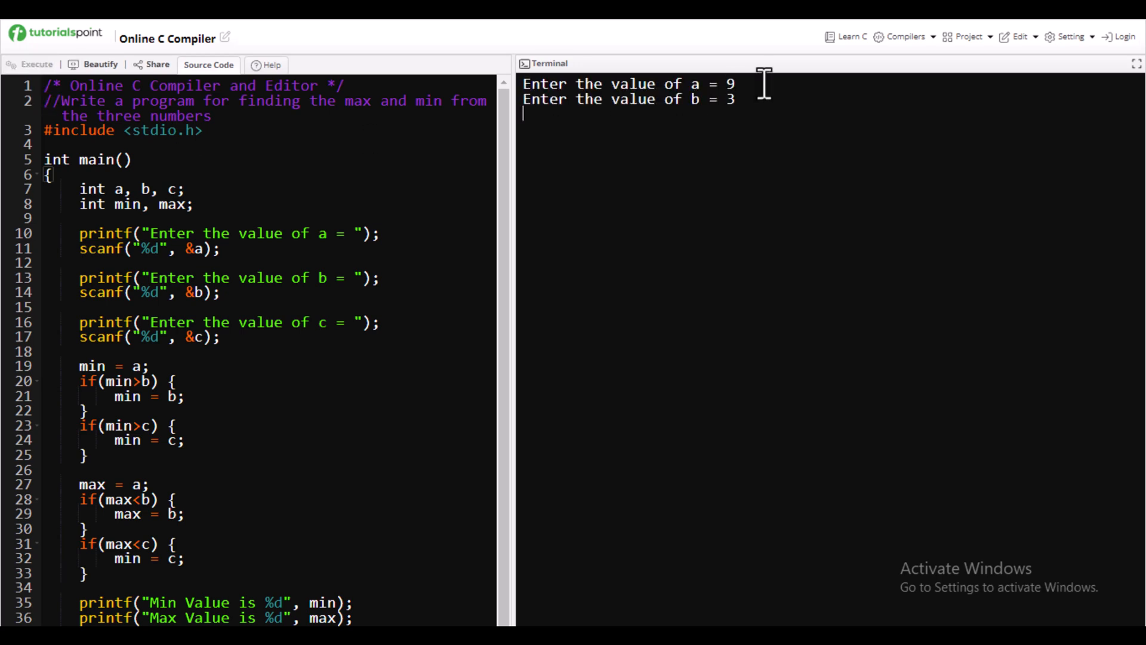
type("6")
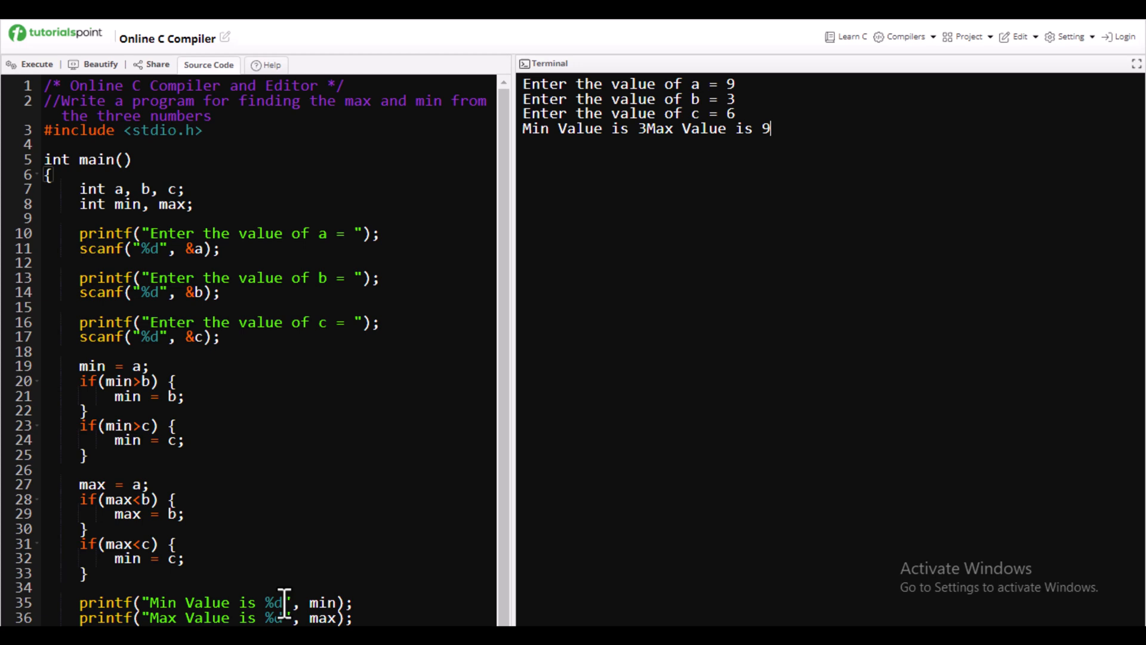
type("\\n")
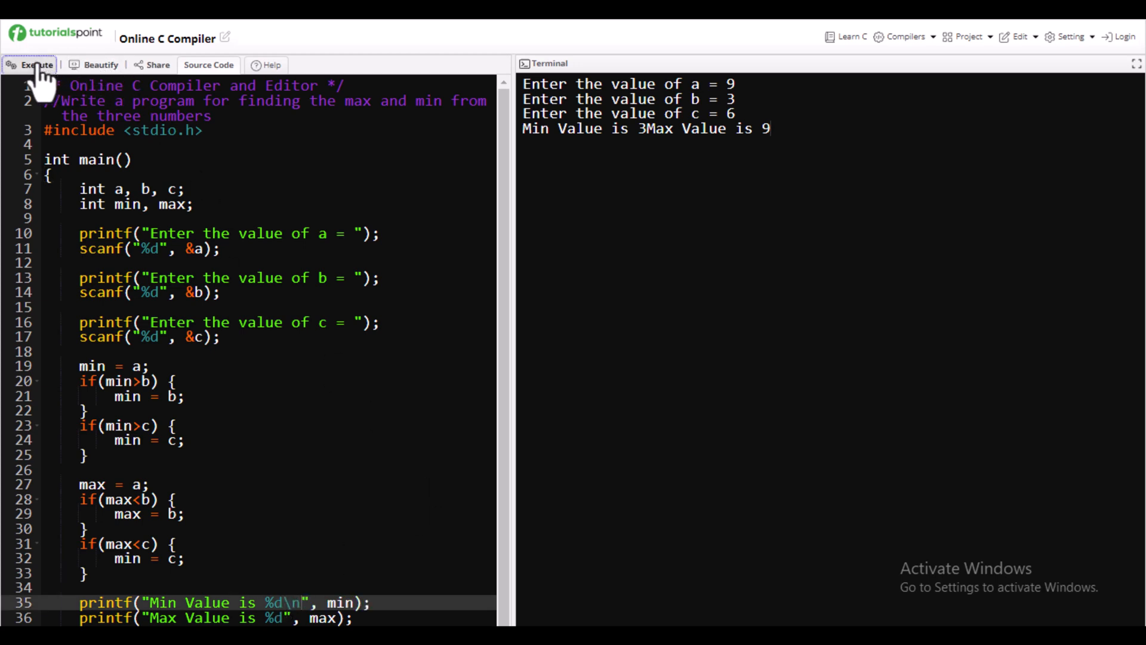
left_click(30, 65)
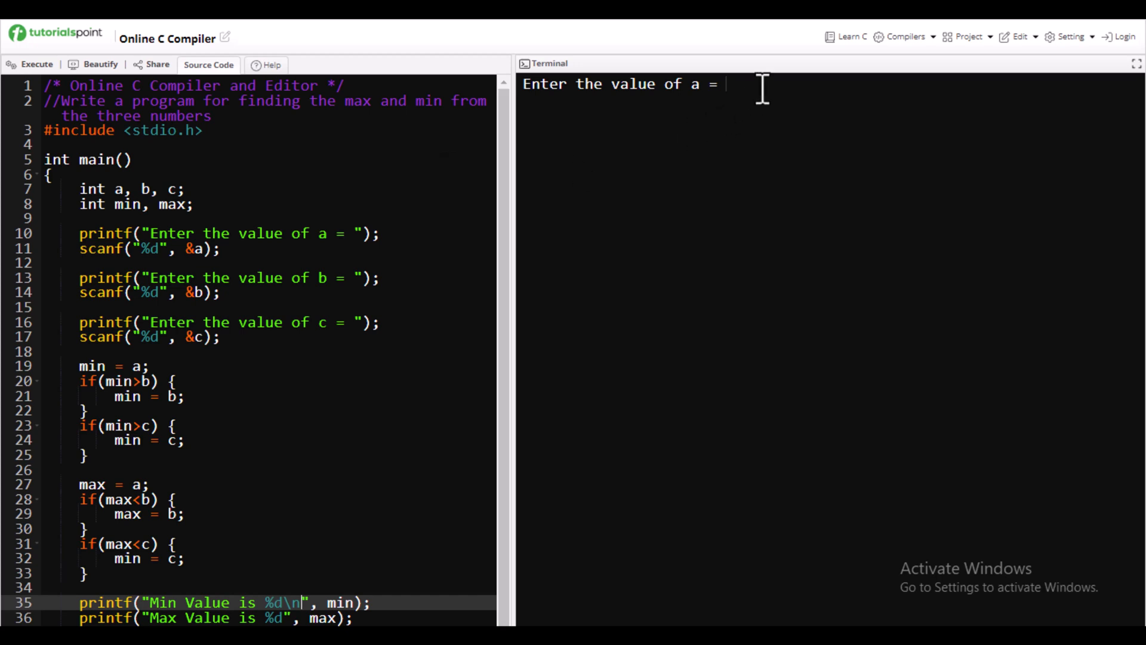
Enter 3, 5 and 1 in the terminal for the second run
type("3")
type("5")
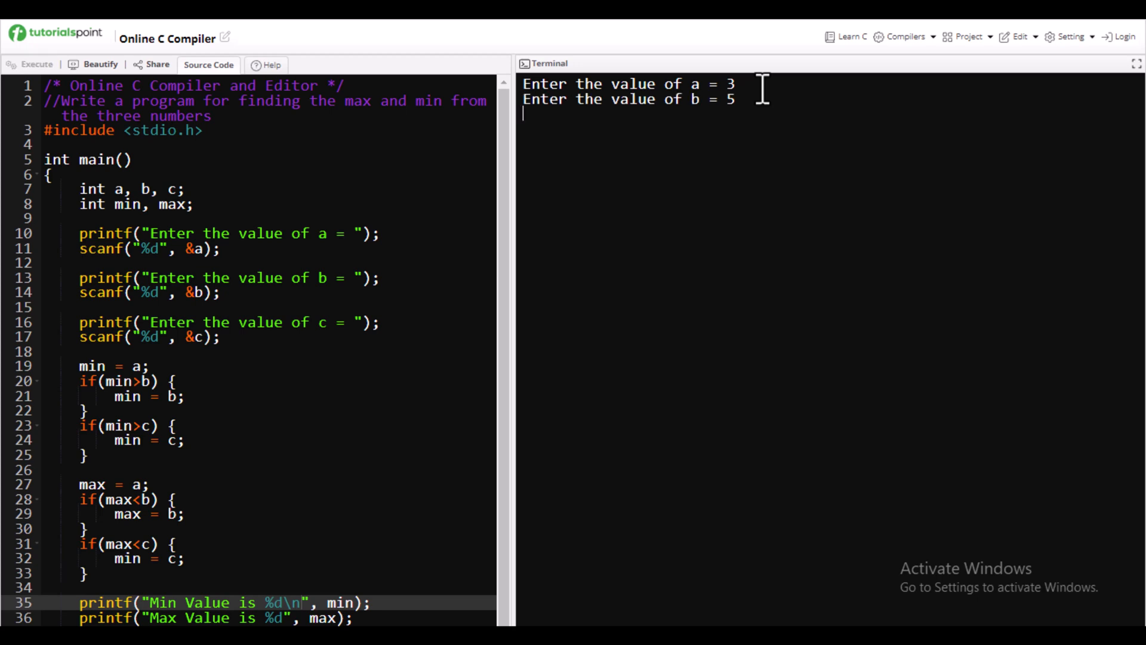
type("1")
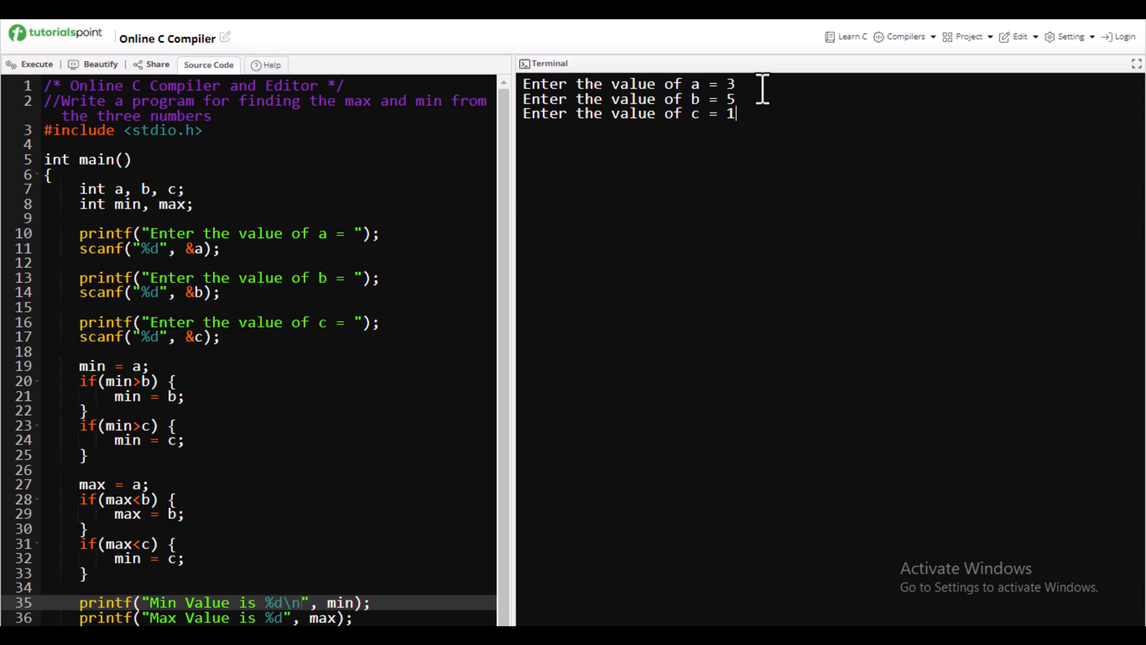